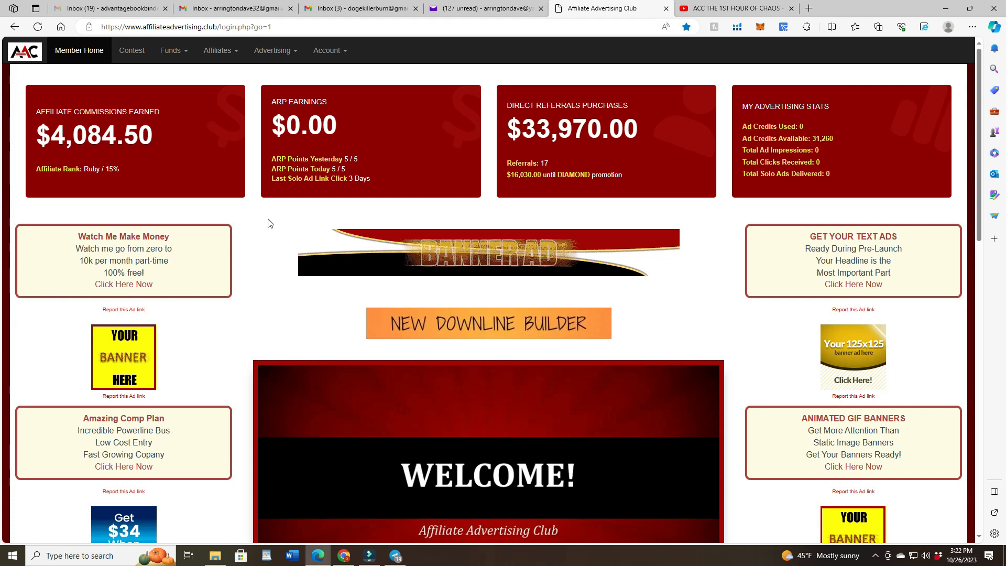
# Scroll the Member Home dashboard and open the Funds dropdown.
pyautogui.scroll(-3)
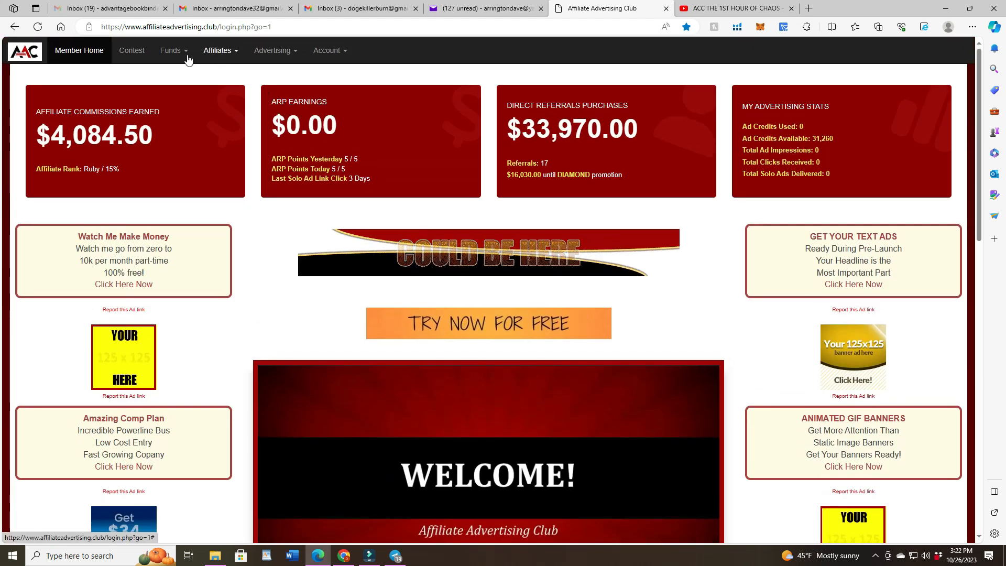
pyautogui.click(170, 51)
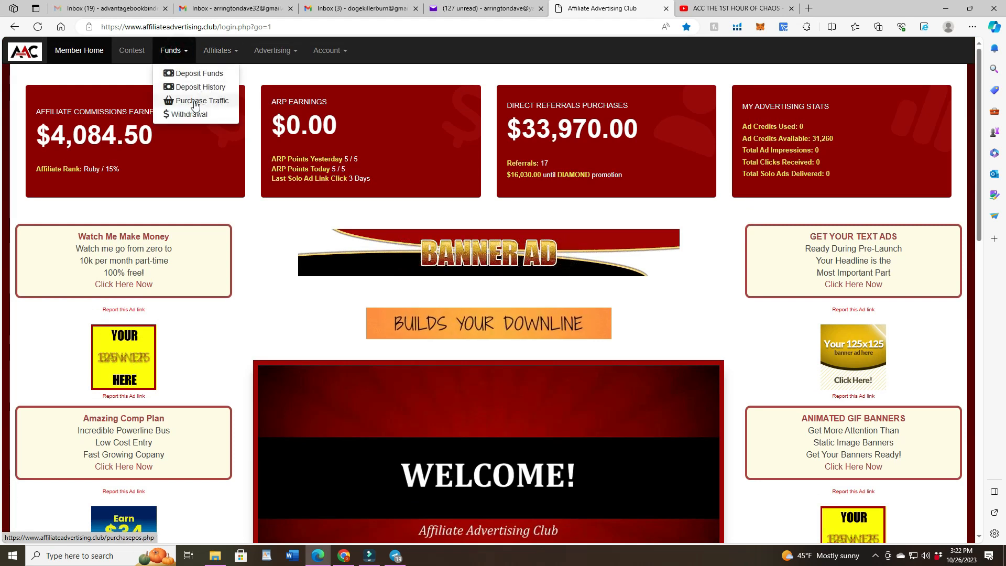
# Review the Funds withdrawal page with its $289.50 balance, then go to the Gmail inbox.
pyautogui.click(189, 114)
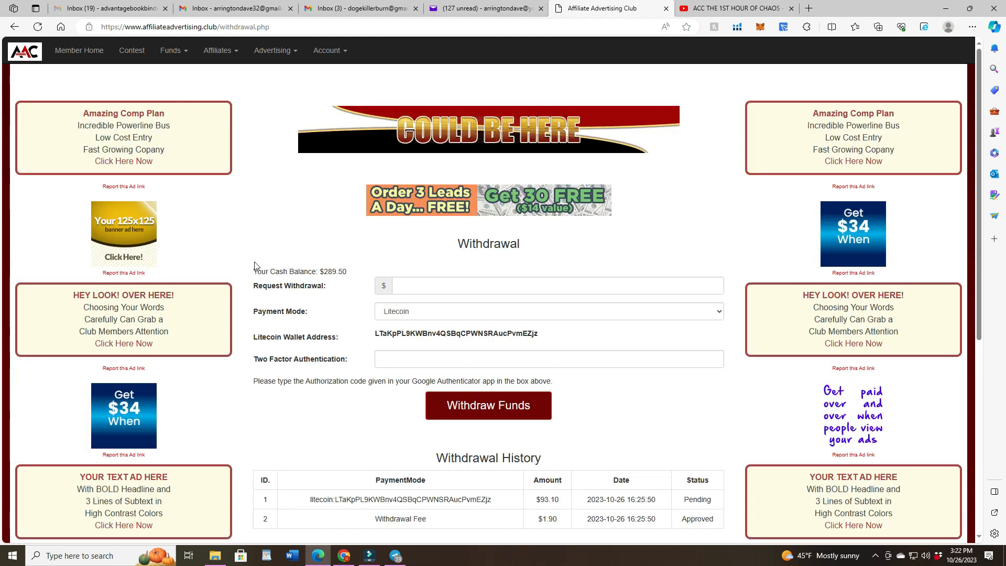
pyautogui.scroll(-3)
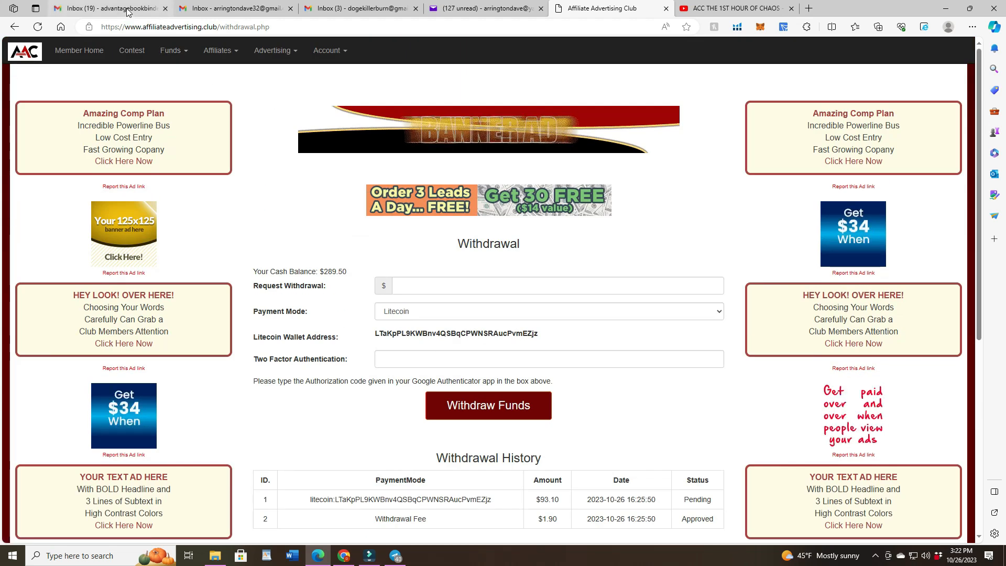
pyautogui.click(109, 8)
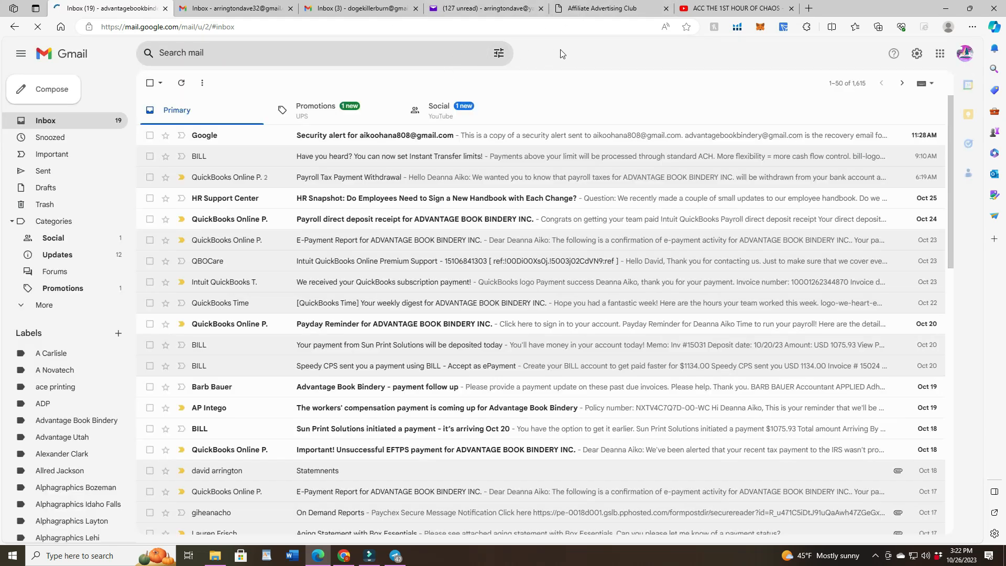
# Return to the Affiliate Advertising Club withdrawal page from Gmail.
pyautogui.click(606, 8)
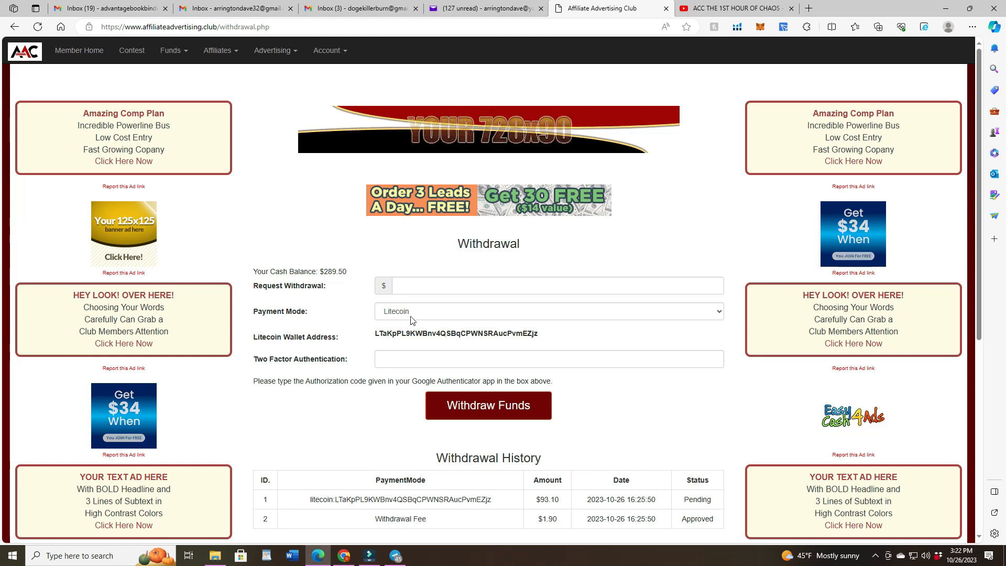
# Bring up the Funds options list over the withdrawal page.
pyautogui.click(549, 311)
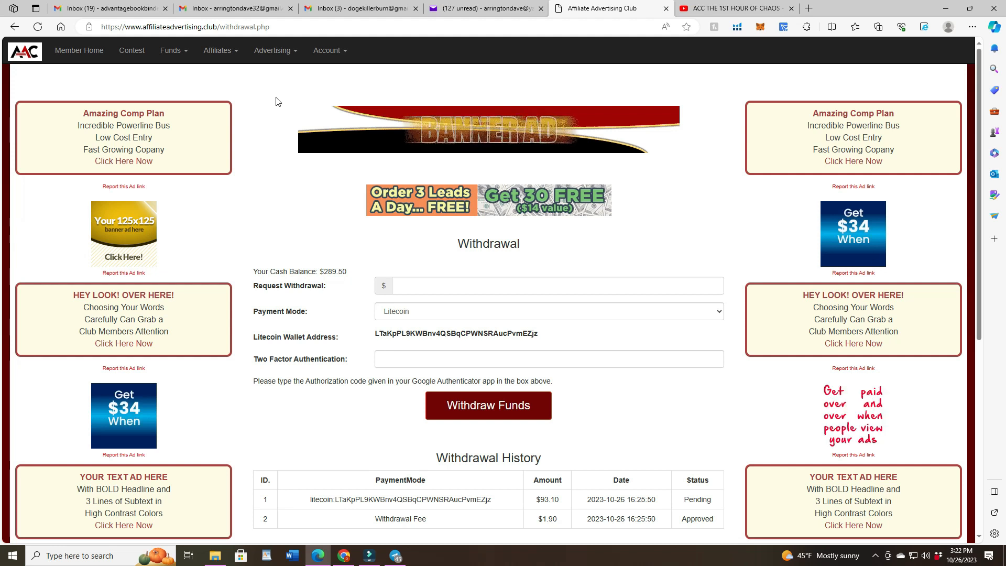
pyautogui.moveTo(261, 95)
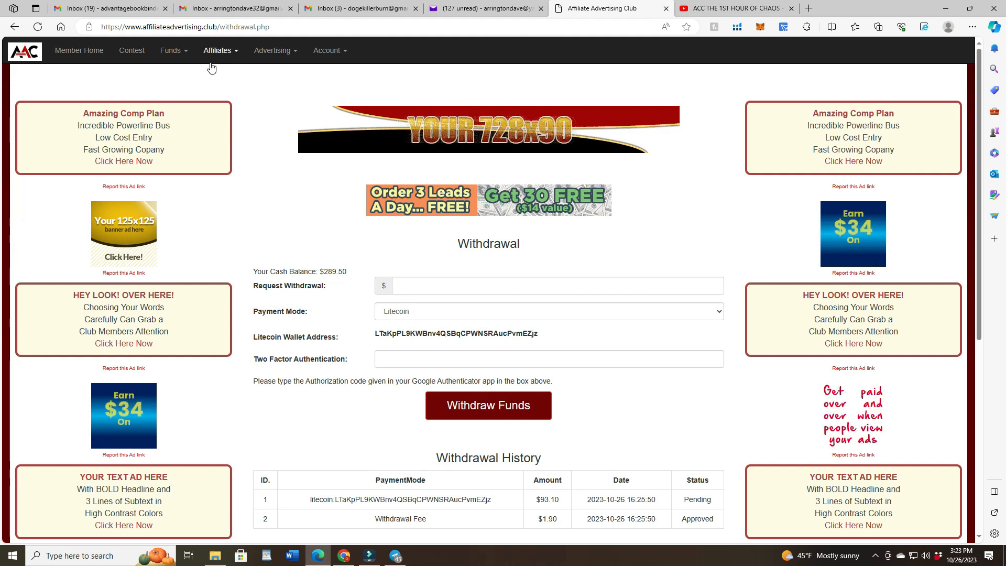
pyautogui.click(169, 51)
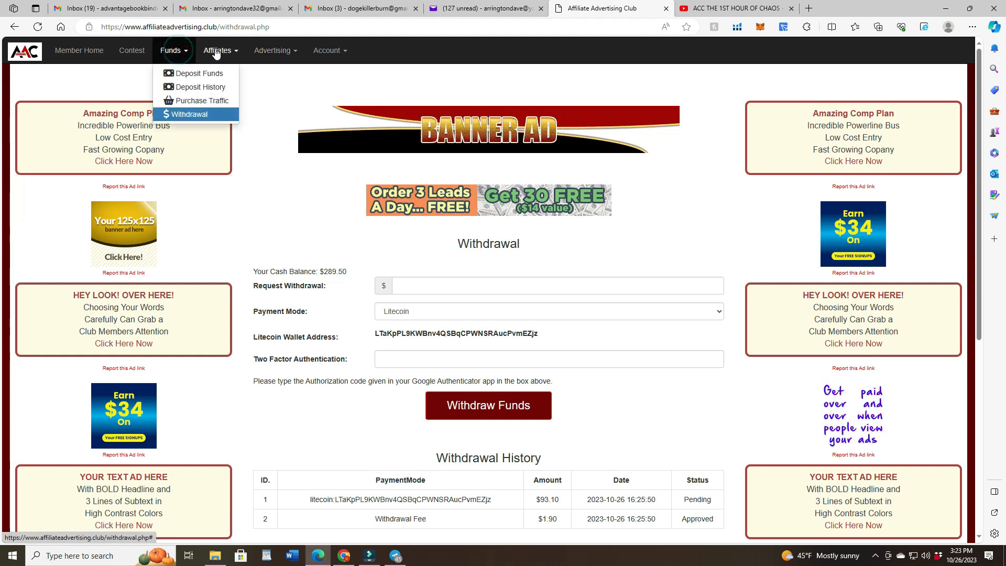
# Open Affiliates > Stats showing $4,084.50 earned and 17 direct referrals.
pyautogui.click(217, 51)
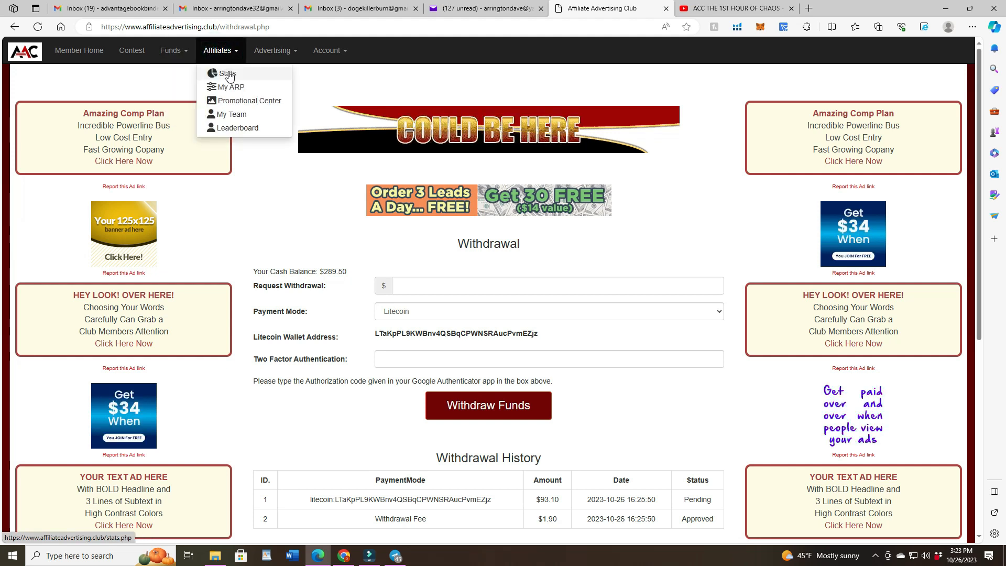
pyautogui.click(226, 73)
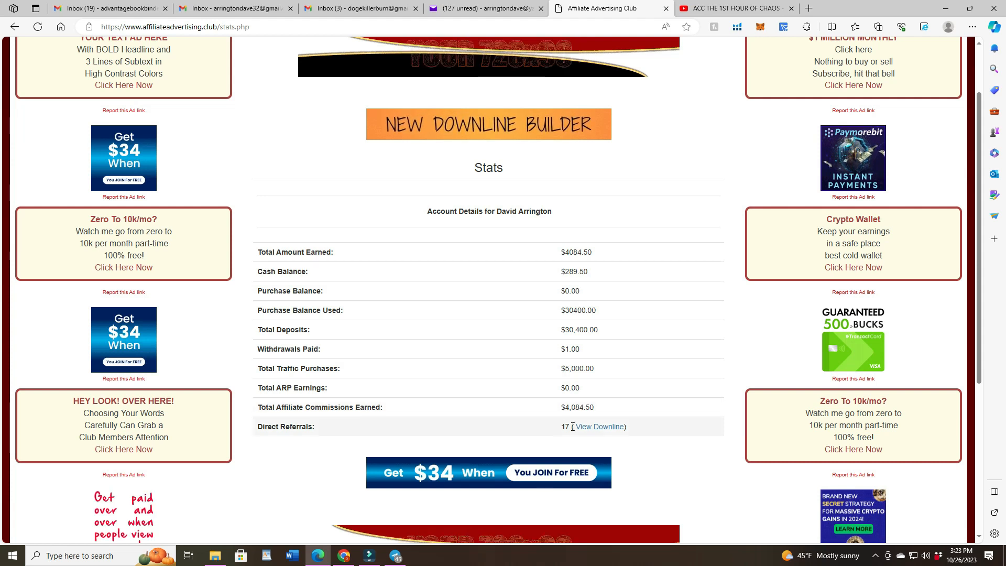
# Browse the View Downline referral list with purchases and join dates, then open Affiliates.
pyautogui.click(599, 426)
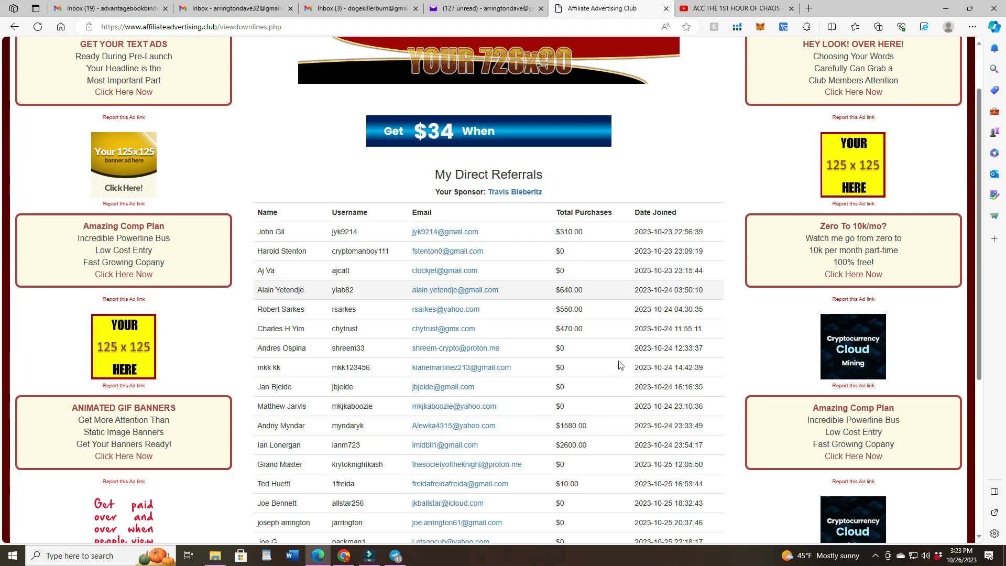
pyautogui.scroll(-3)
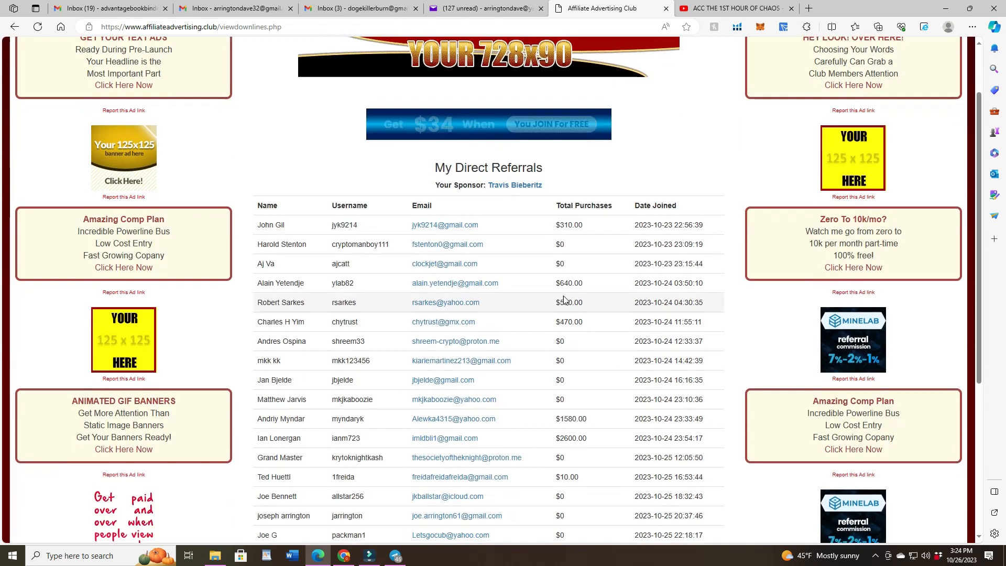
pyautogui.scroll(-3)
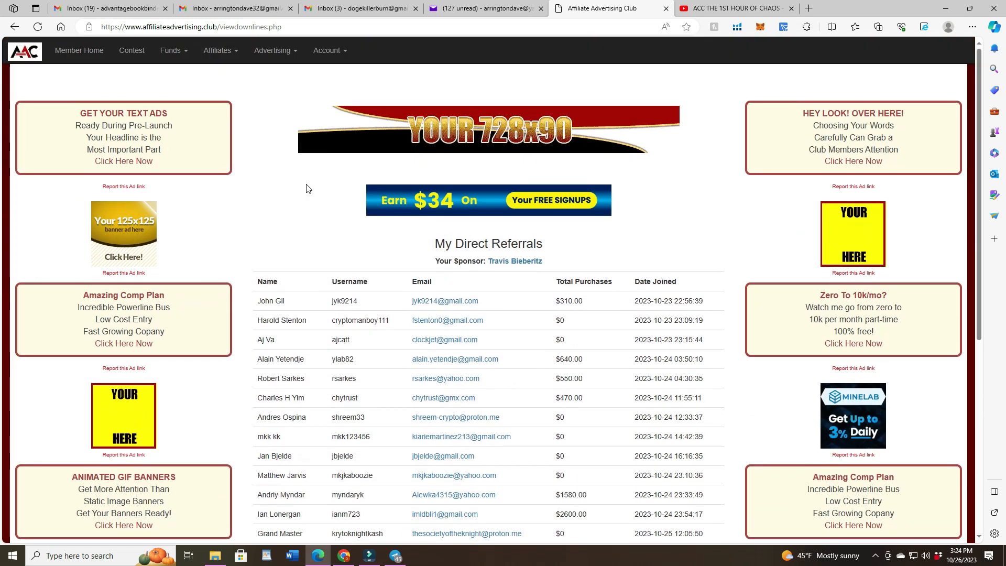
pyautogui.scroll(-3)
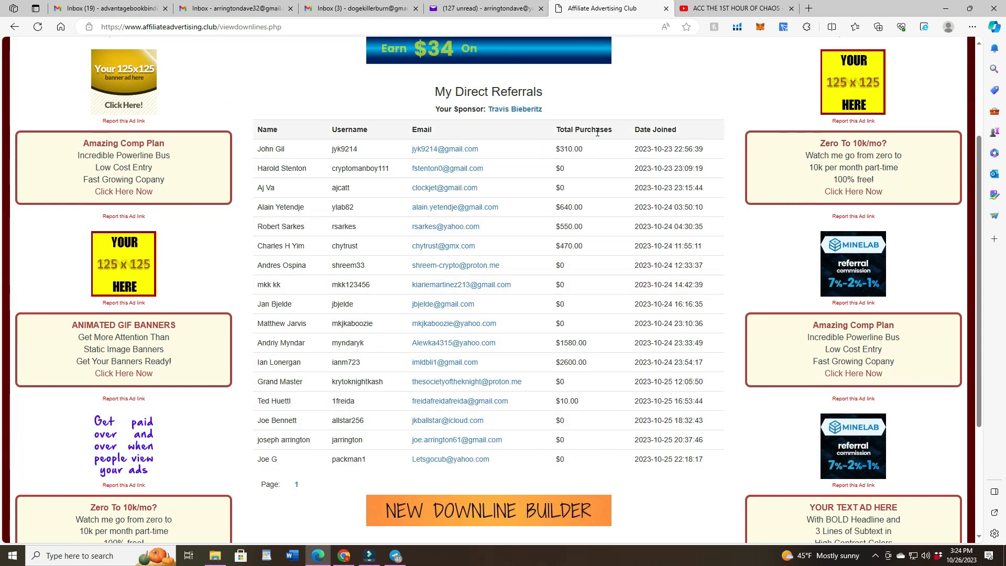
pyautogui.scroll(-3)
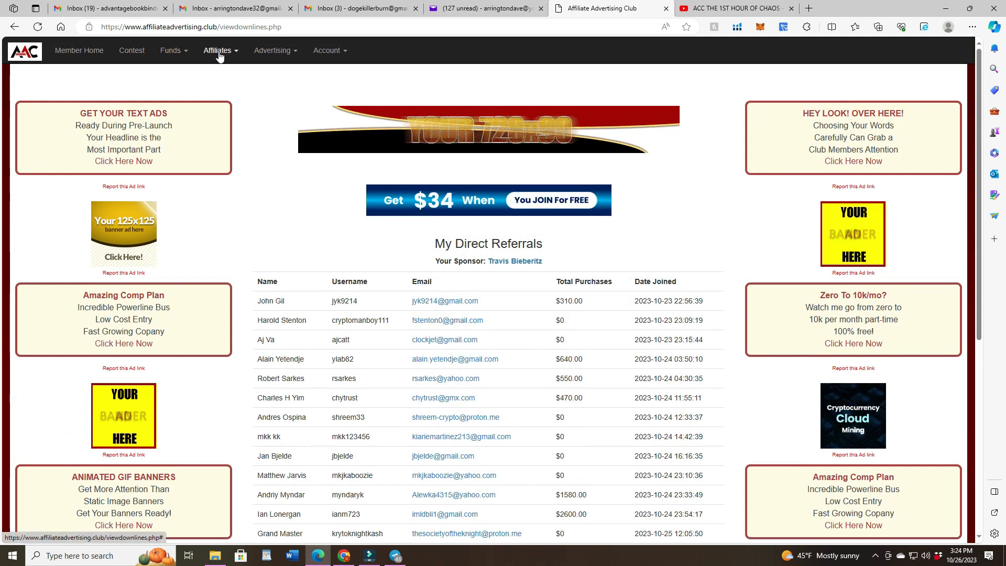
pyautogui.click(217, 51)
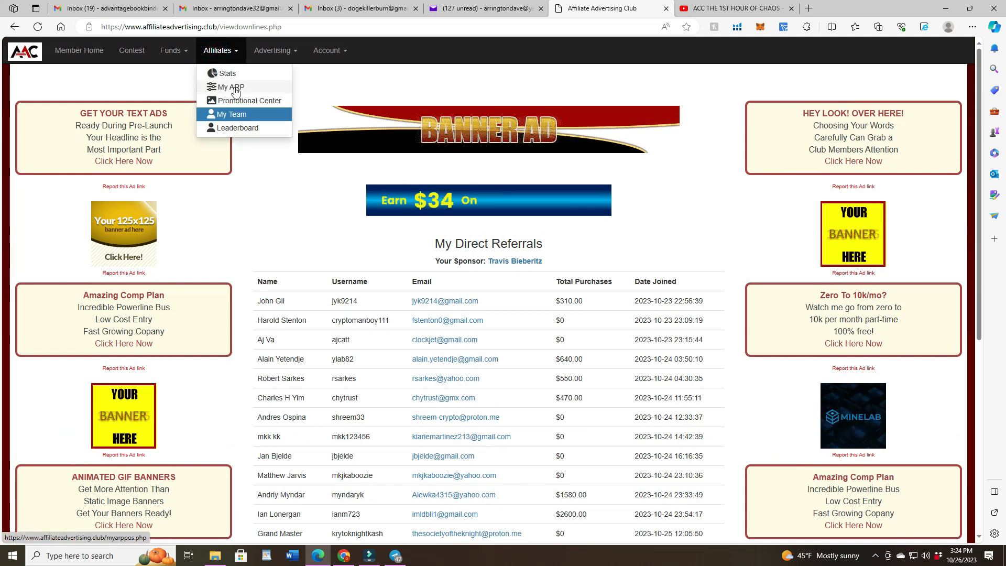
# Open My ARP and scroll to totals: 84 positions, 1360 pending, $0.00 earnings.
pyautogui.click(226, 86)
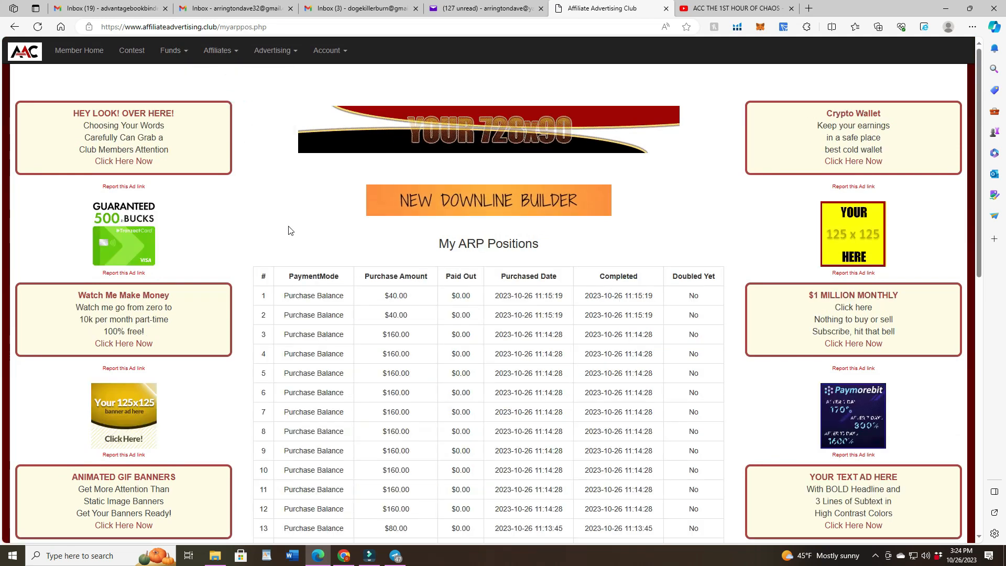
pyautogui.scroll(-3)
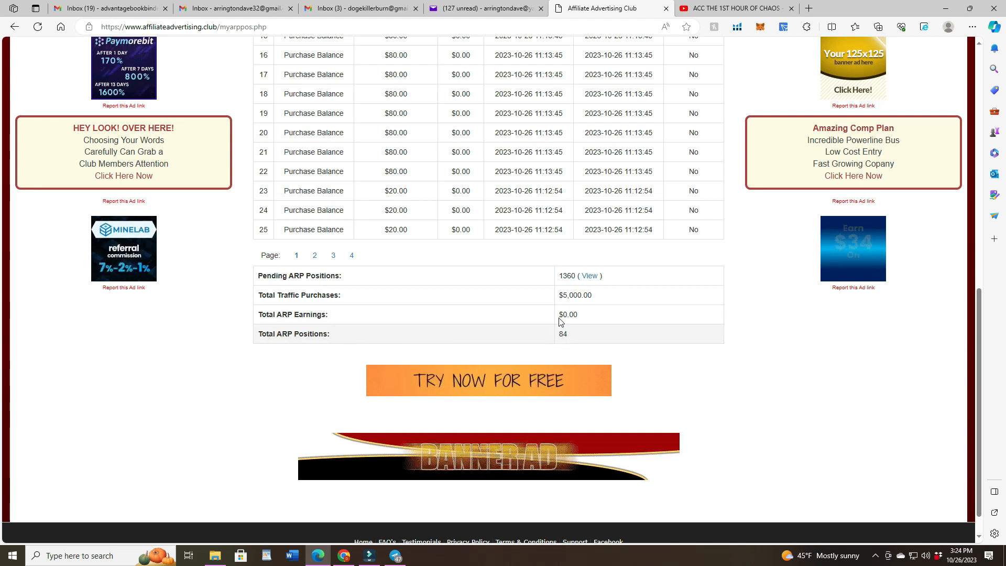
pyautogui.moveTo(586, 279)
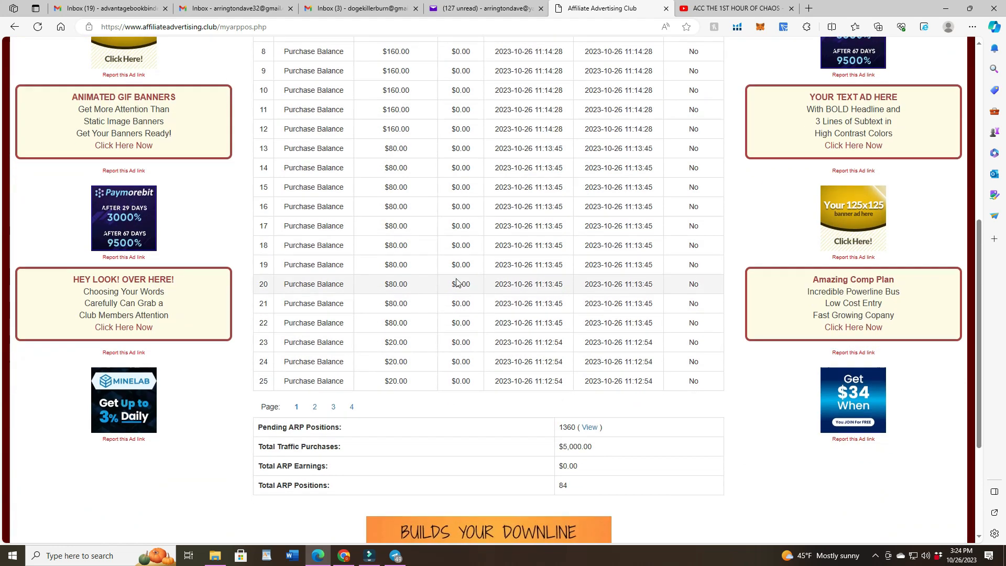
pyautogui.scroll(-3)
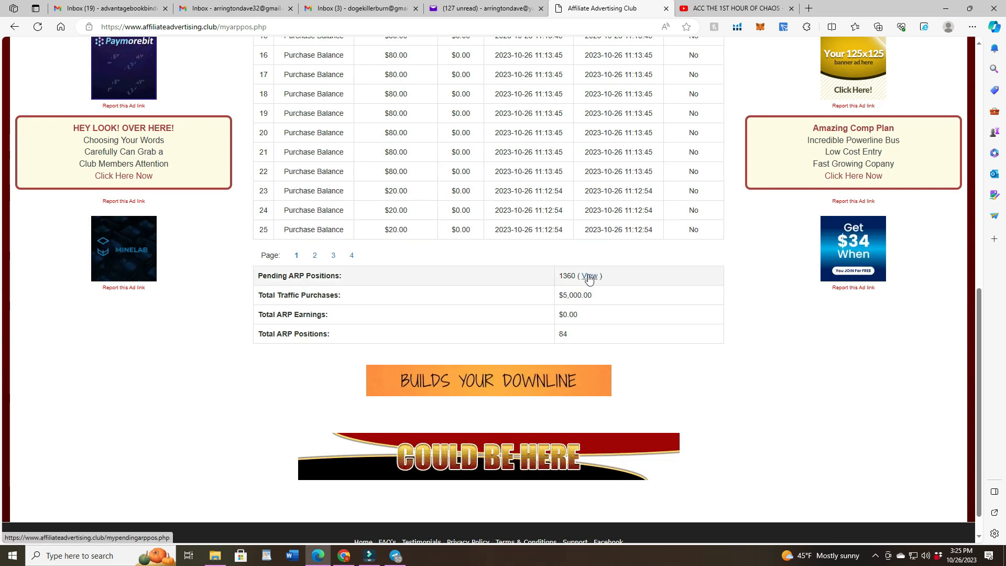
# View pending ARP positions and jump to page 55 of ten $20.00 positions.
pyautogui.click(588, 275)
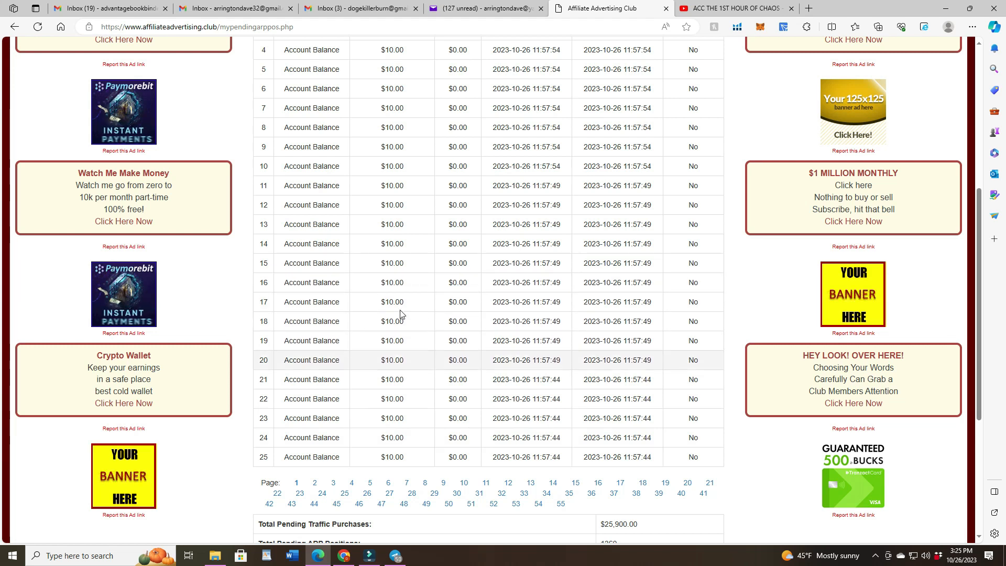
pyautogui.scroll(-3)
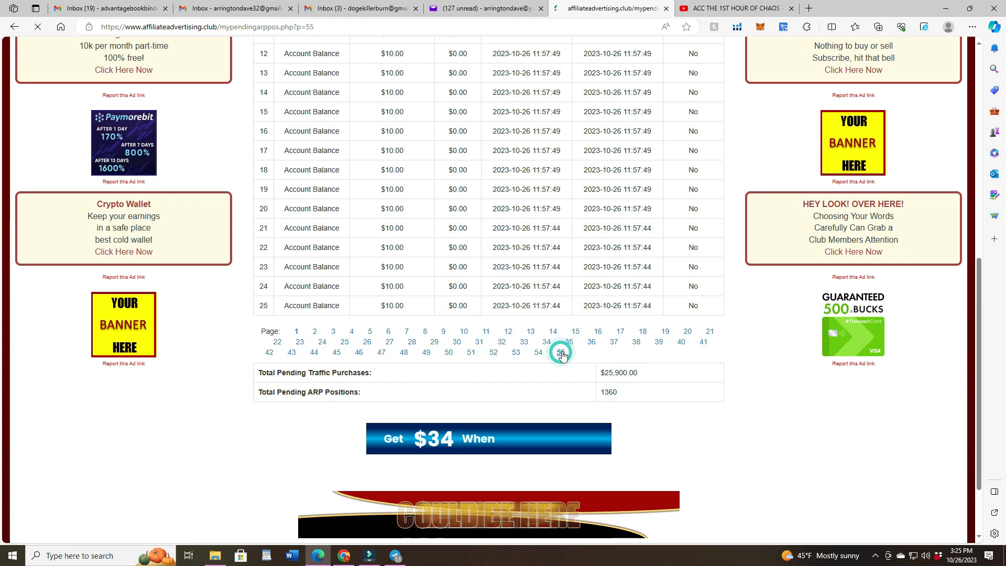
pyautogui.click(560, 352)
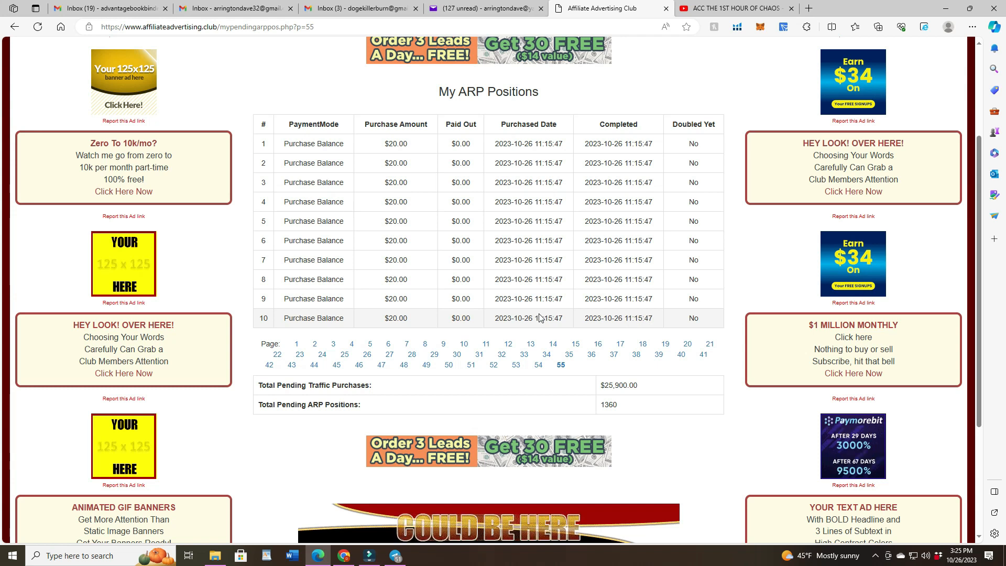
pyautogui.scroll(-3)
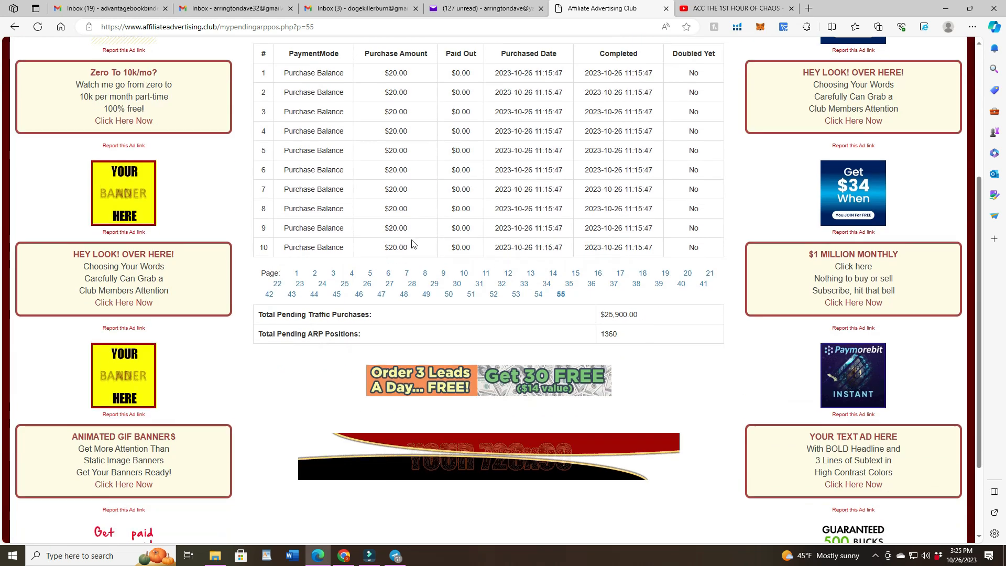
pyautogui.scroll(-3)
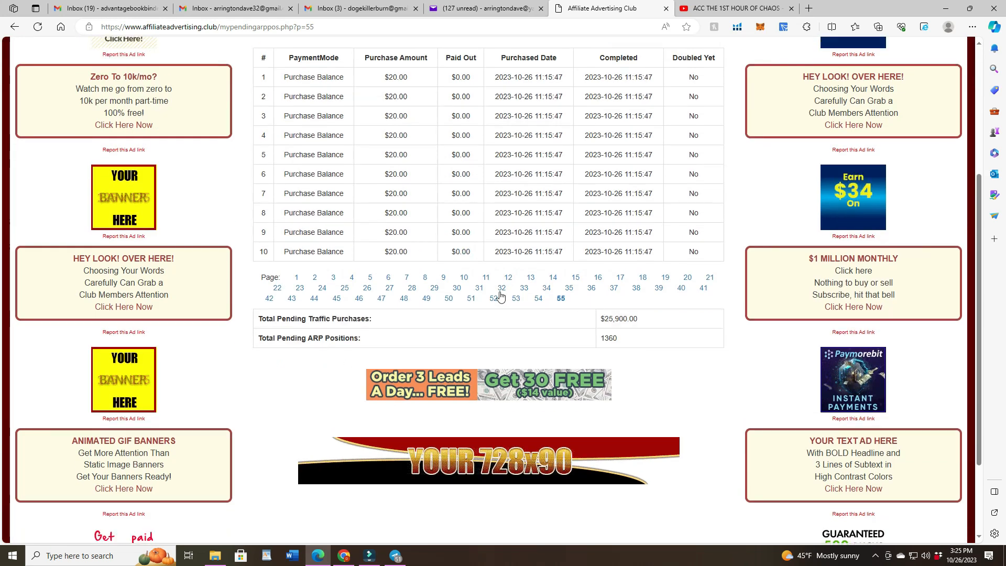
pyautogui.click(217, 51)
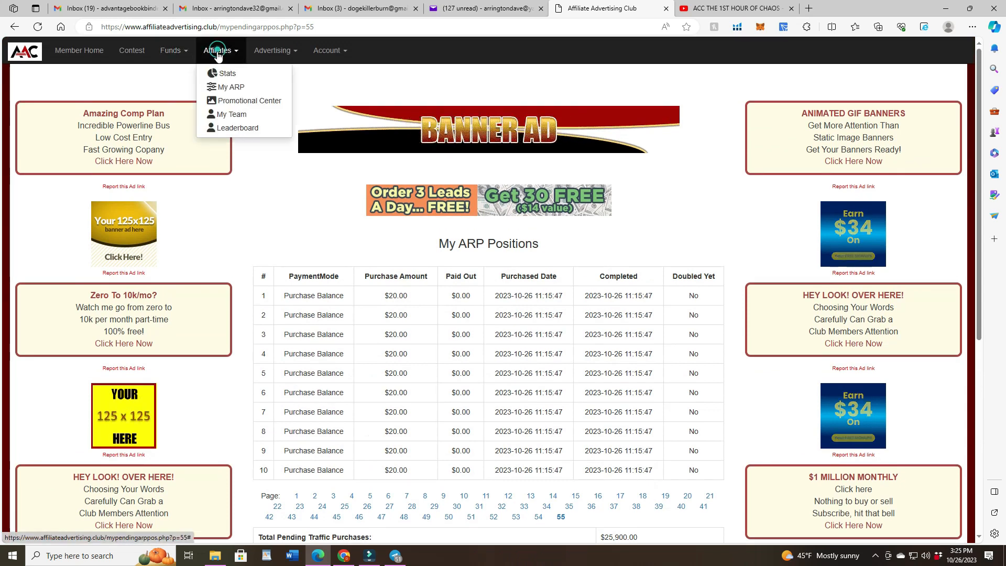
pyautogui.click(231, 86)
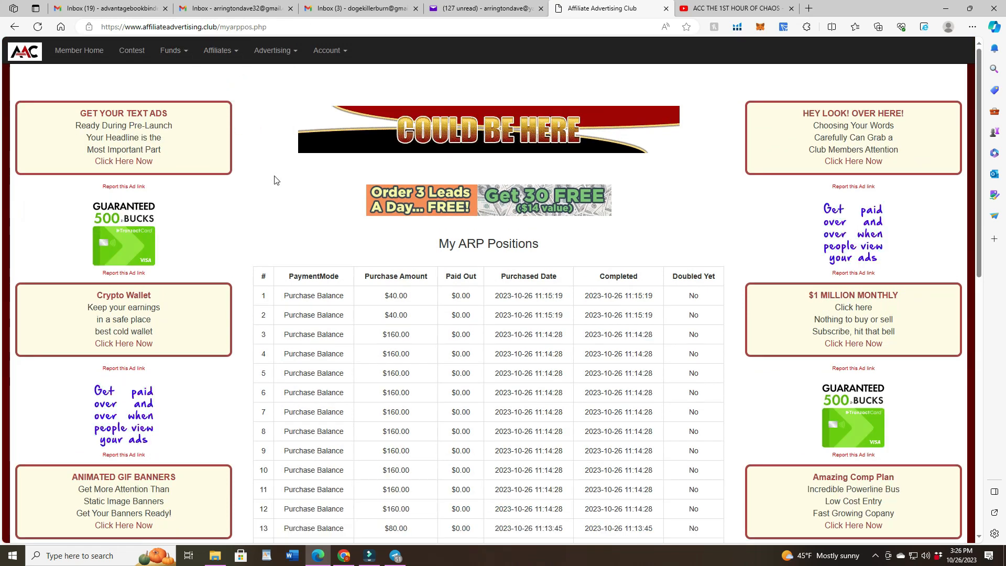
pyautogui.scroll(-3)
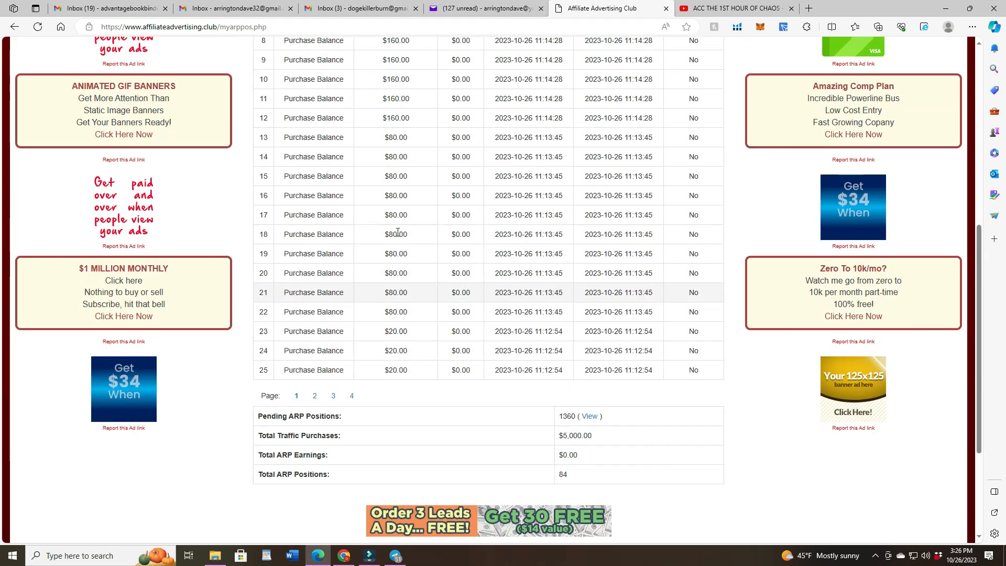
pyautogui.scroll(-3)
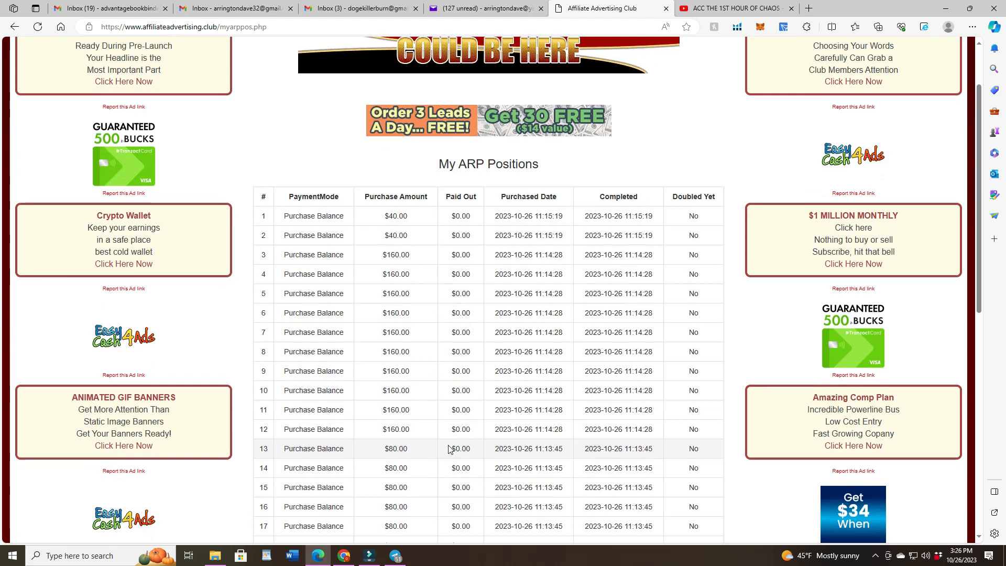
pyautogui.scroll(-3)
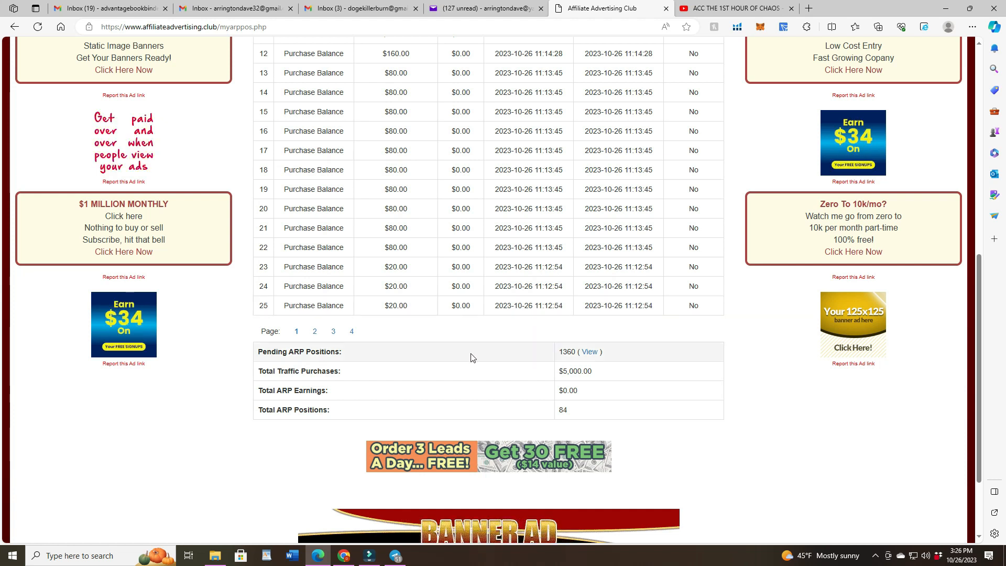
pyautogui.scroll(-3)
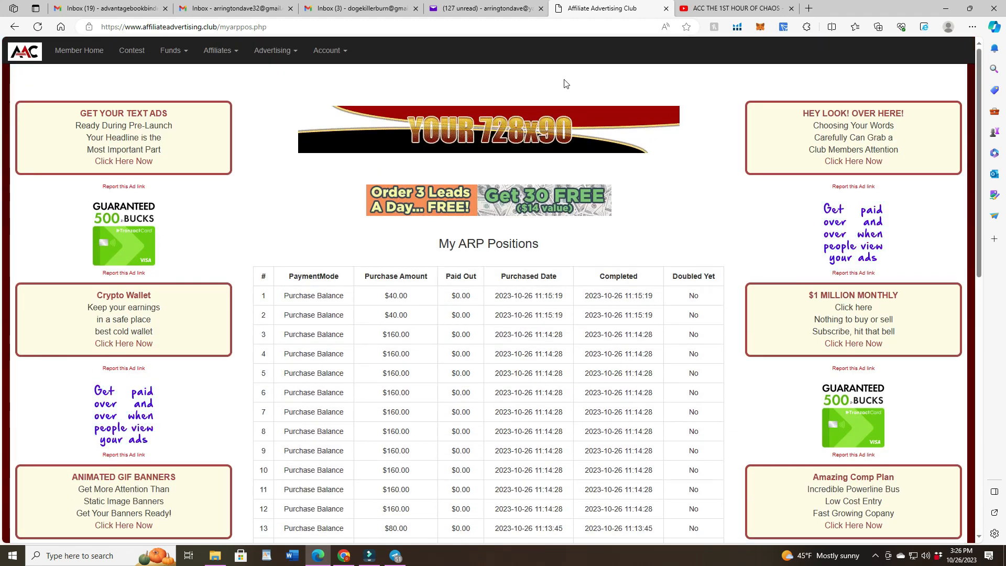
pyautogui.scroll(-3)
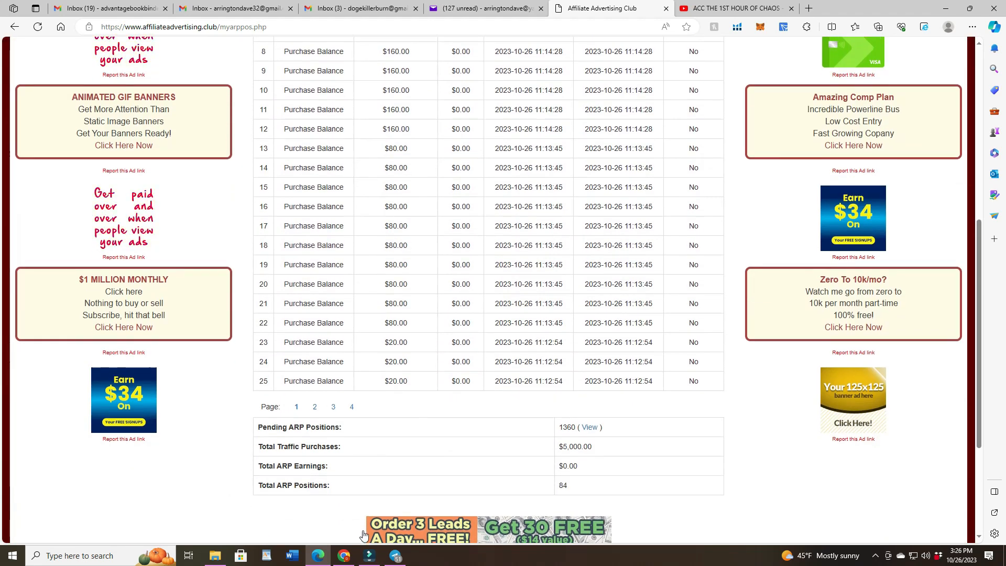
# Open the Telegram photo of another member's ARP positions with $3,200.00 earnings.
pyautogui.click(394, 555)
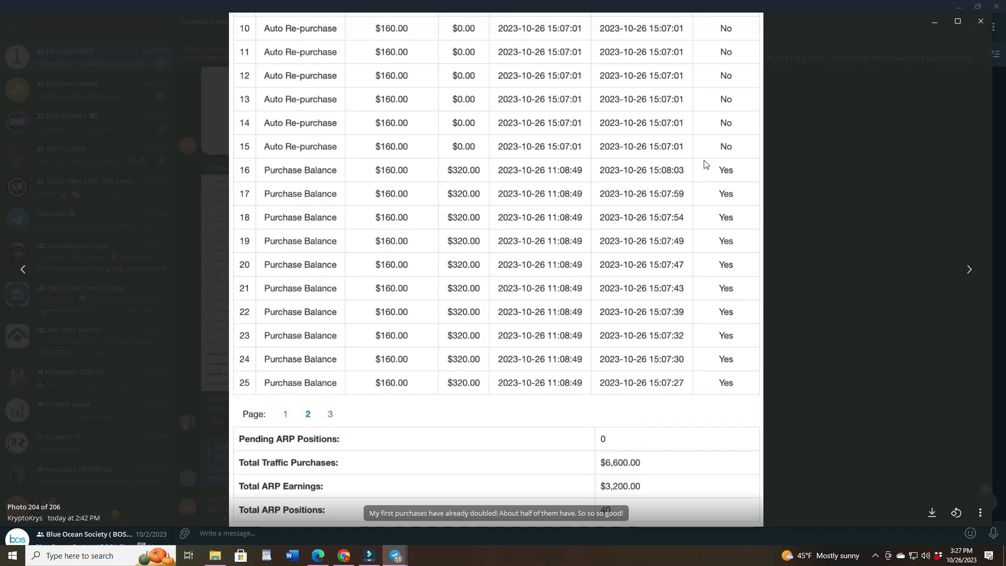
pyautogui.moveTo(711, 392)
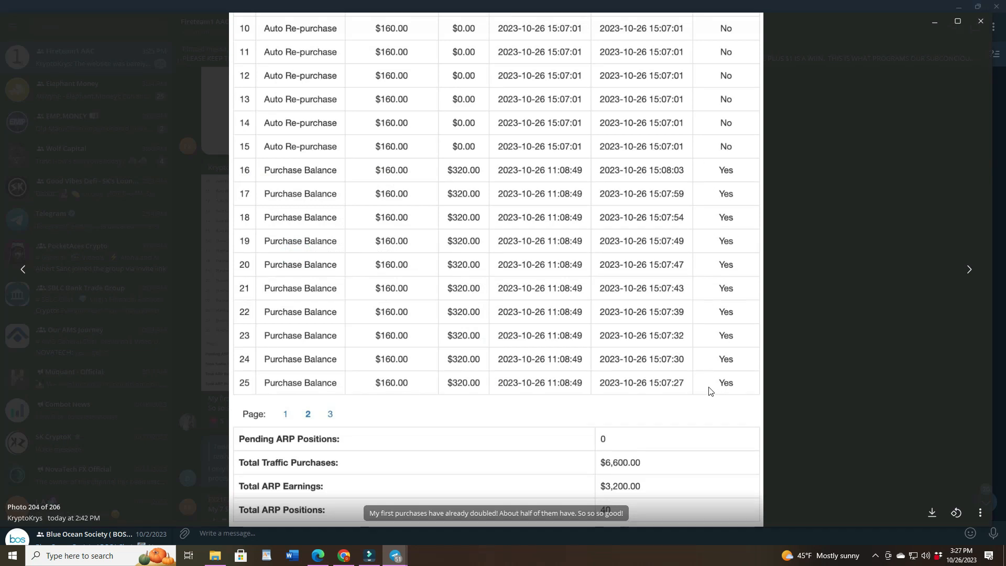
pyautogui.moveTo(637, 393)
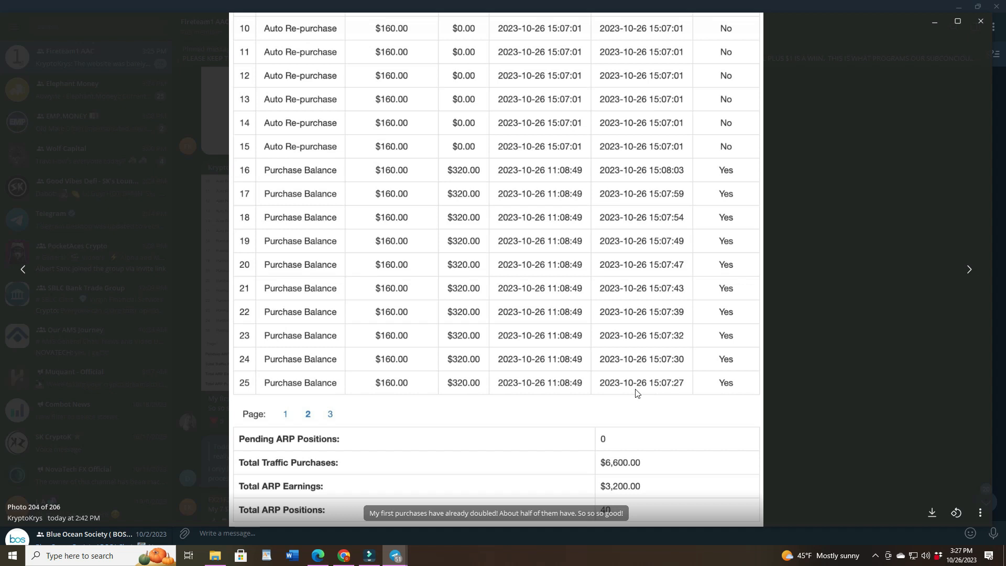
pyautogui.moveTo(668, 389)
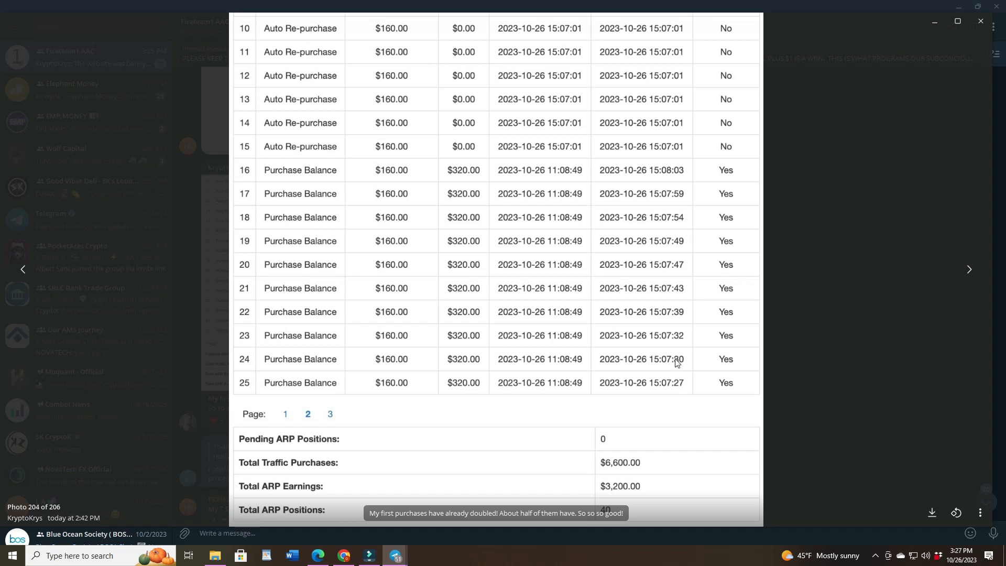
pyautogui.moveTo(734, 334)
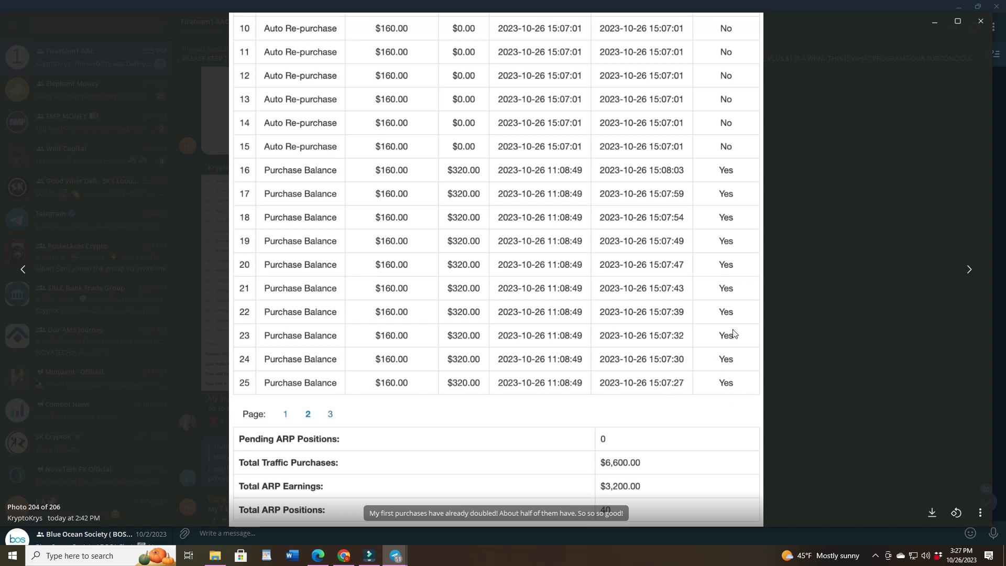
pyautogui.moveTo(396, 297)
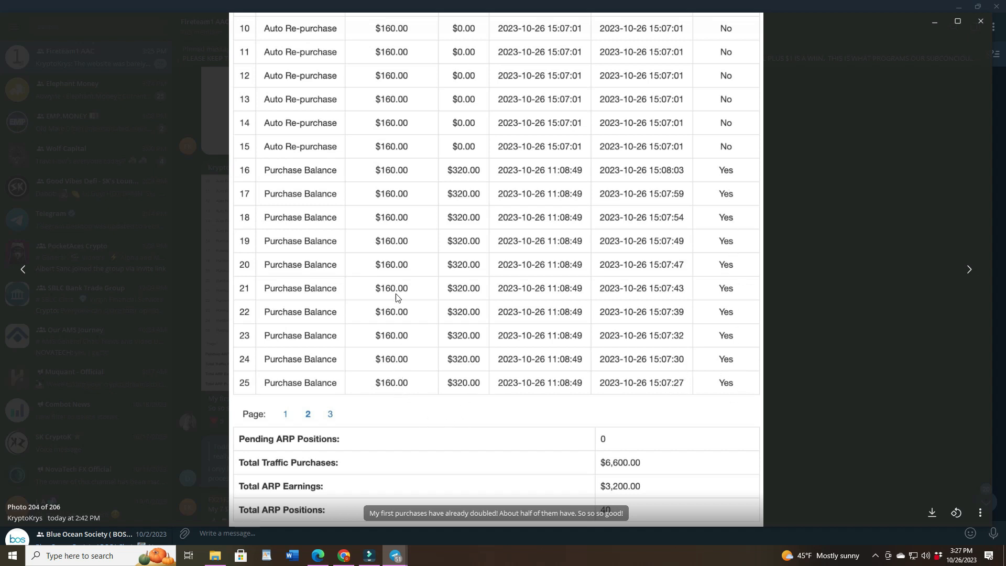
pyautogui.moveTo(710, 234)
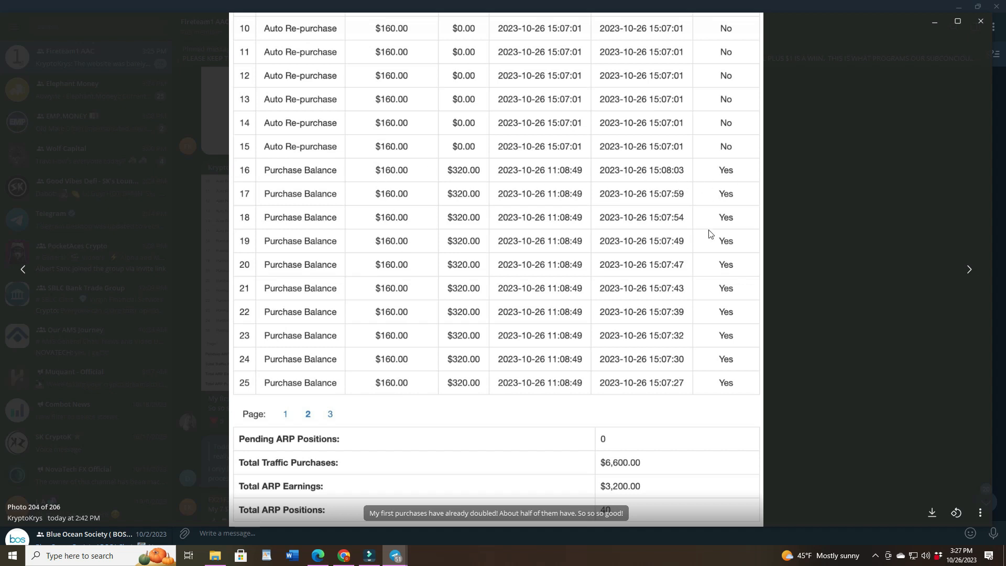
pyautogui.moveTo(723, 394)
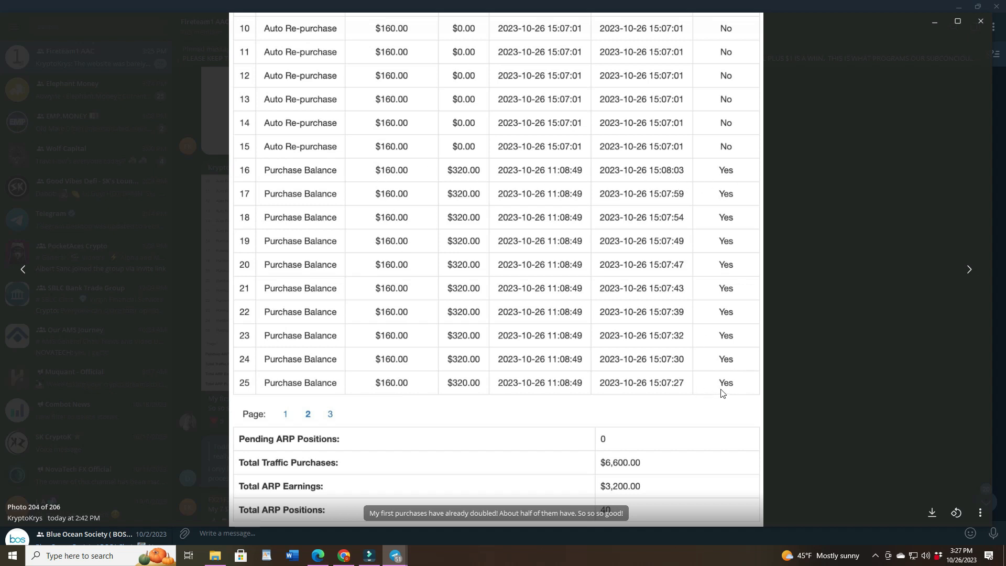
pyautogui.moveTo(734, 419)
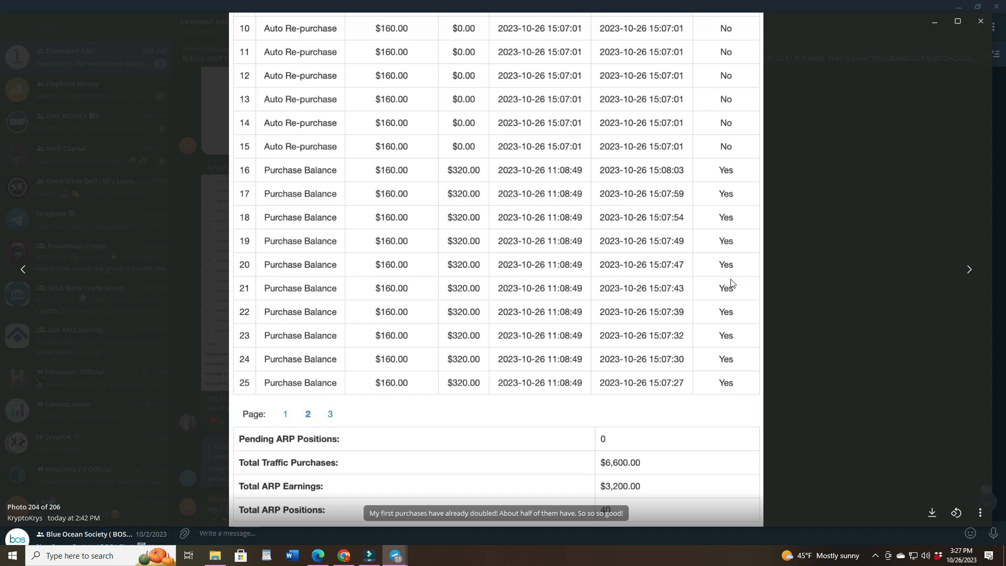
pyautogui.moveTo(267, 494)
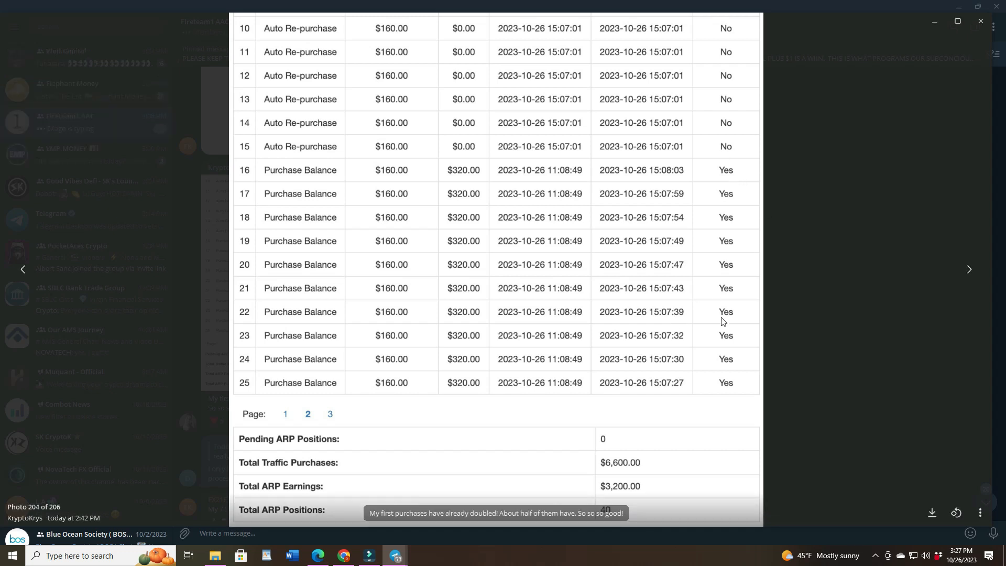
pyautogui.moveTo(701, 420)
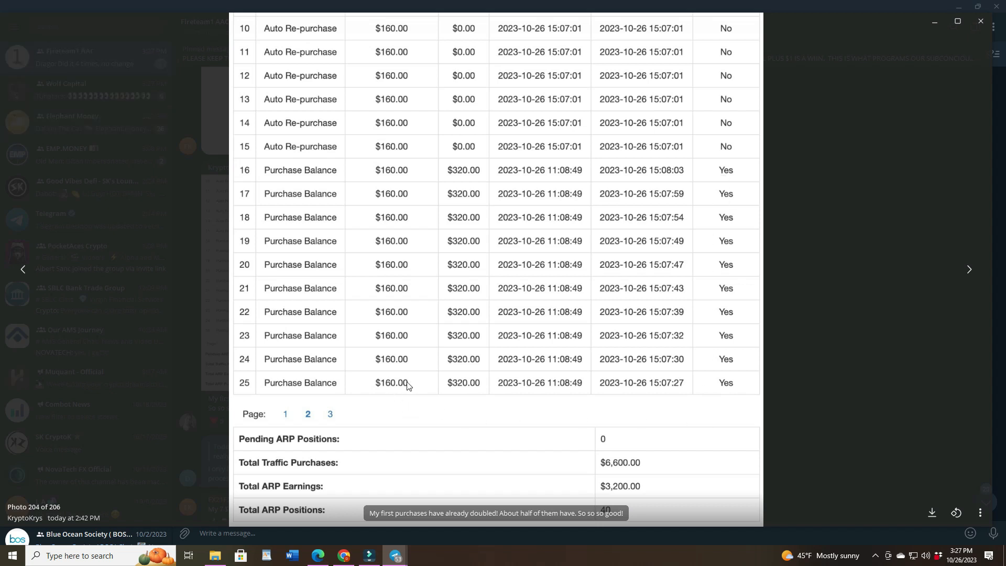
pyautogui.moveTo(608, 492)
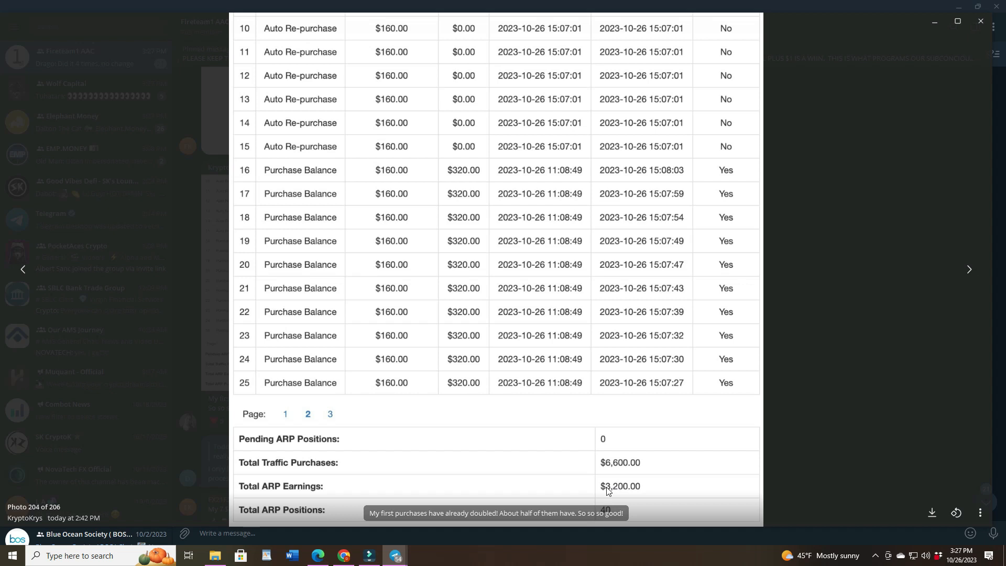
pyautogui.moveTo(405, 142)
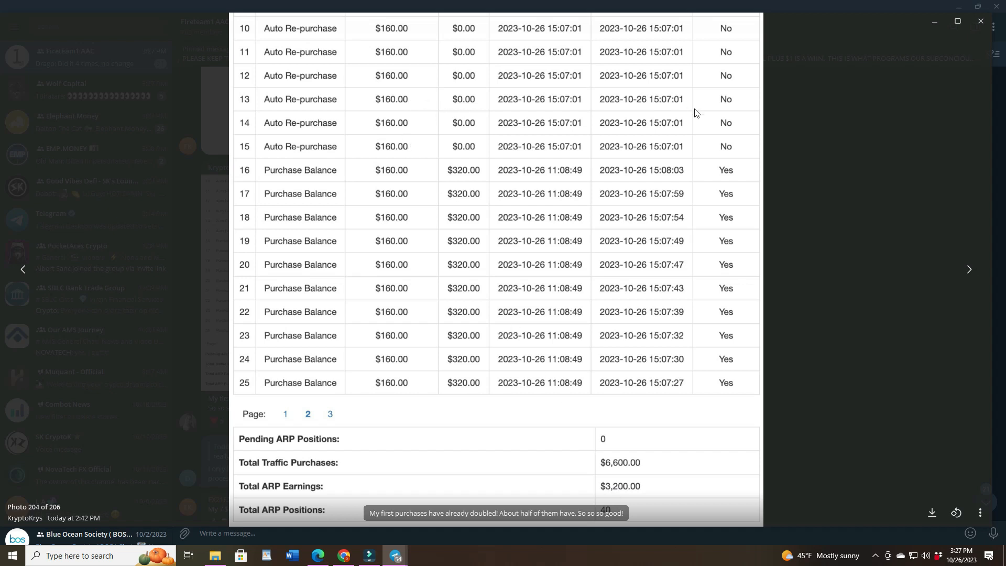
pyautogui.moveTo(358, 127)
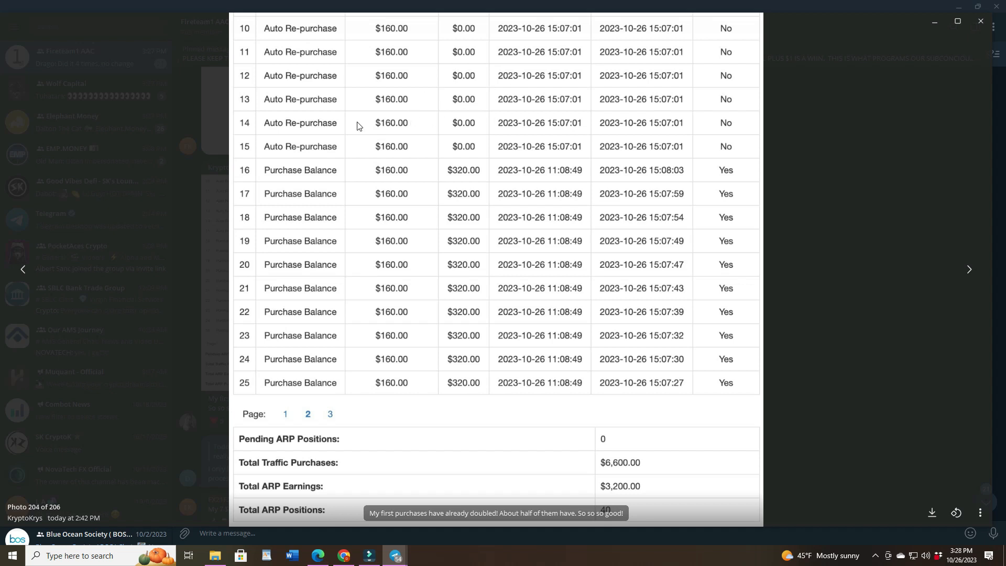
pyautogui.moveTo(268, 151)
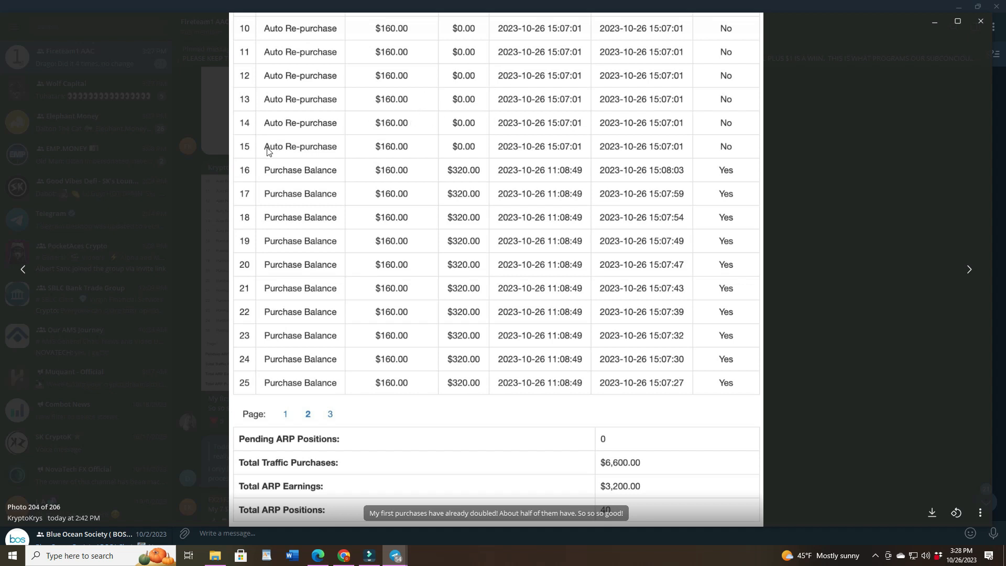
pyautogui.moveTo(405, 392)
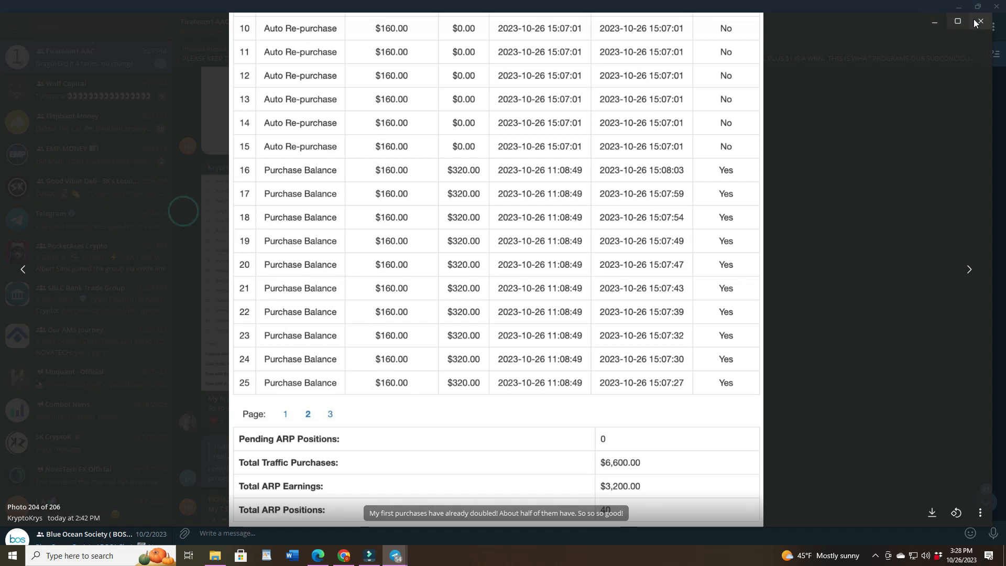
# Close the Telegram photo and log back in to the members area.
pyautogui.click(980, 21)
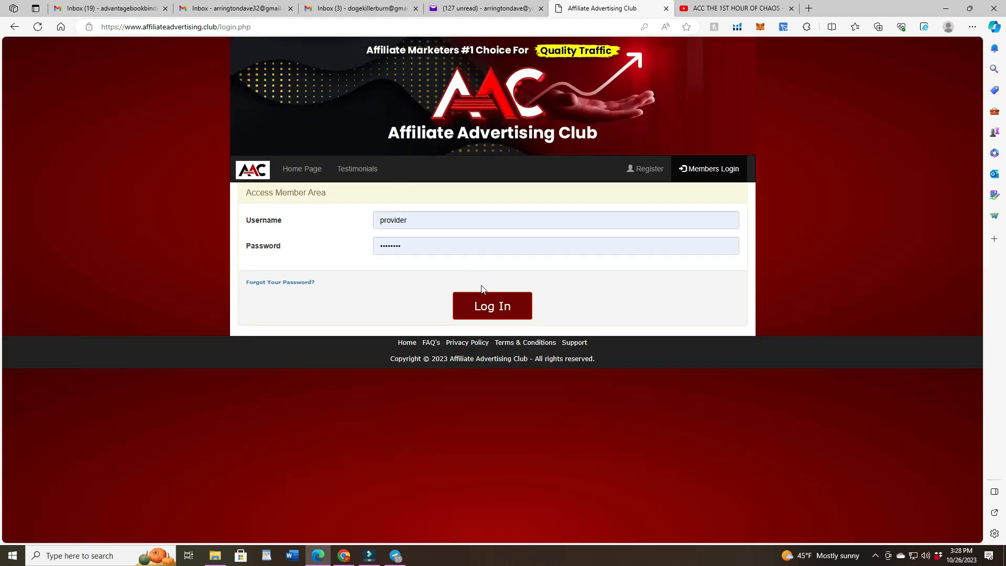
pyautogui.click(491, 306)
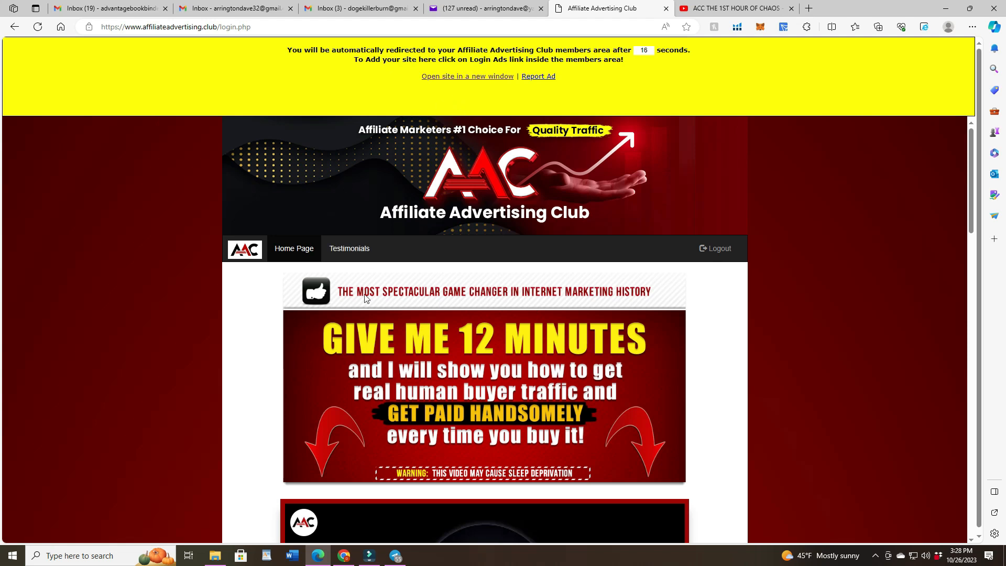
# Go to Affiliates > My ARP from Member Home to view the 84 positions and $0.00 earnings.
pyautogui.scroll(-3)
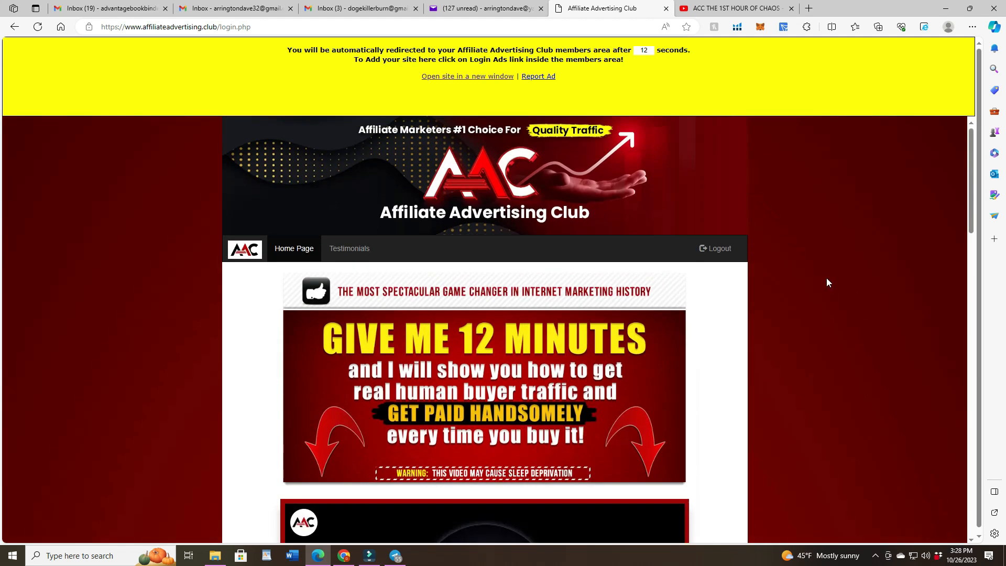
pyautogui.moveTo(690, 177)
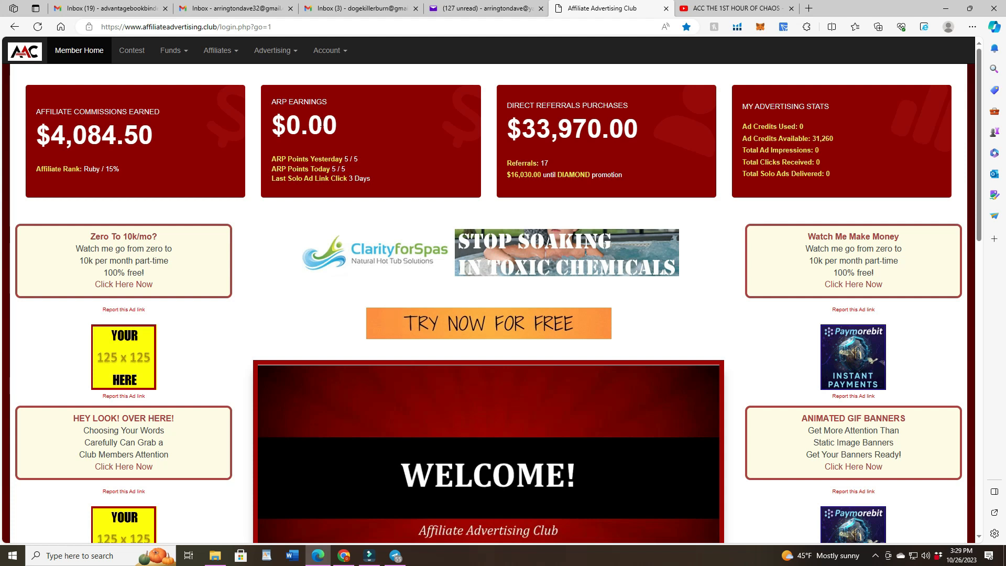
pyautogui.click(217, 51)
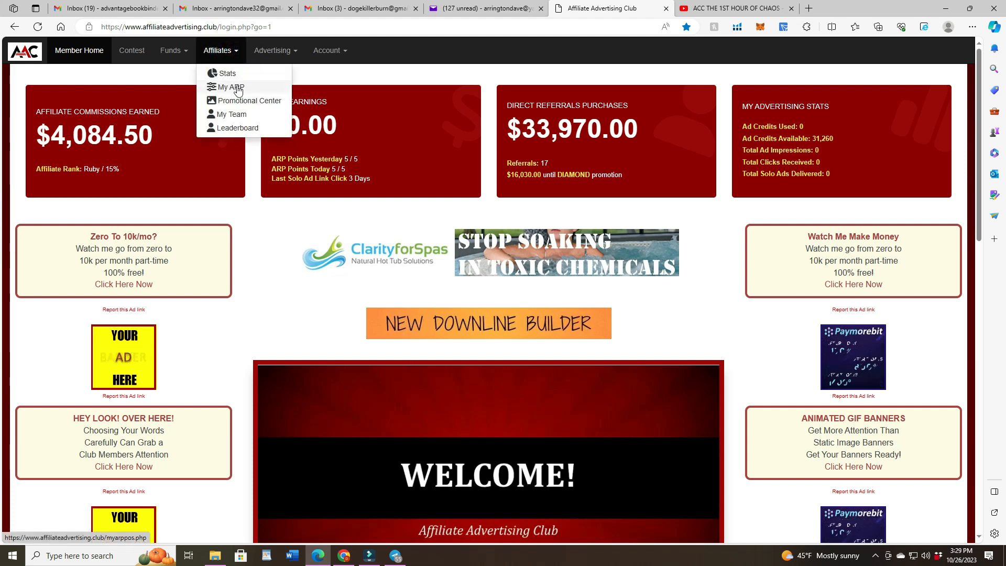
pyautogui.click(231, 86)
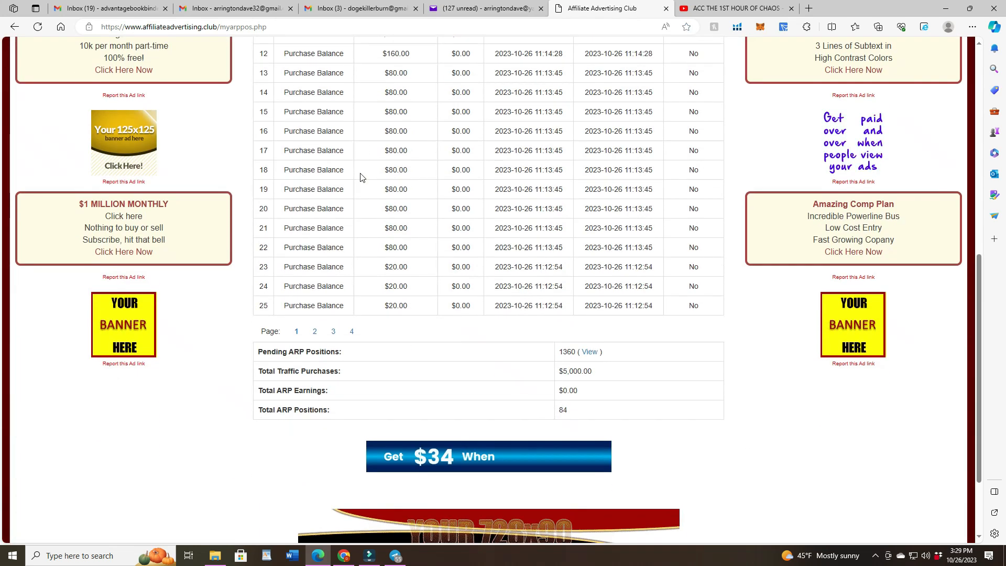